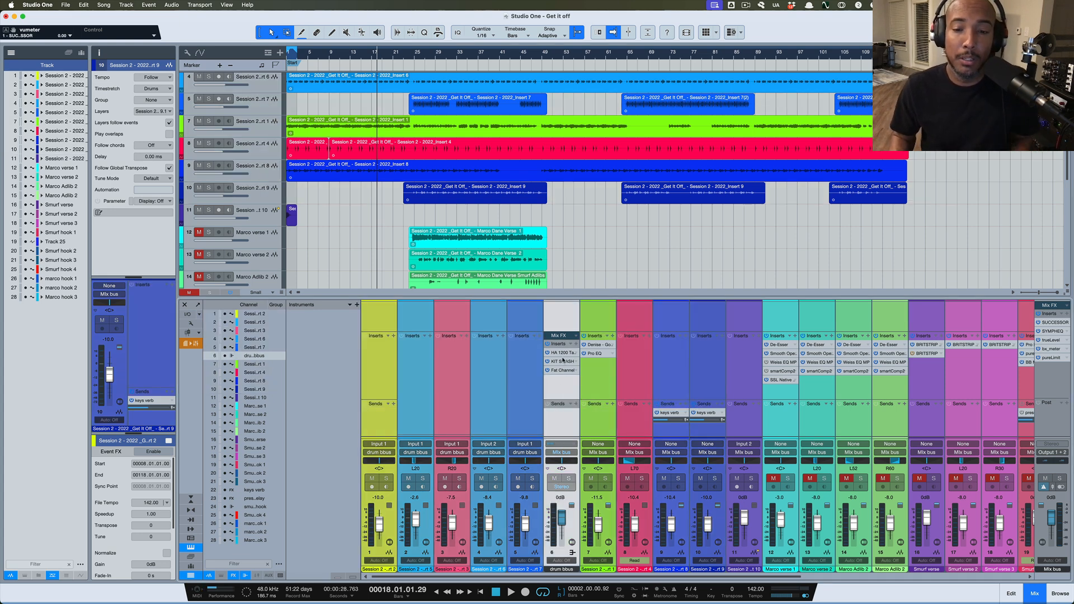
# Step: Review the drum bus plugin chain (KIT SMASH and others), then transform the drum bus to rendered audio
pyautogui.click(561, 352)
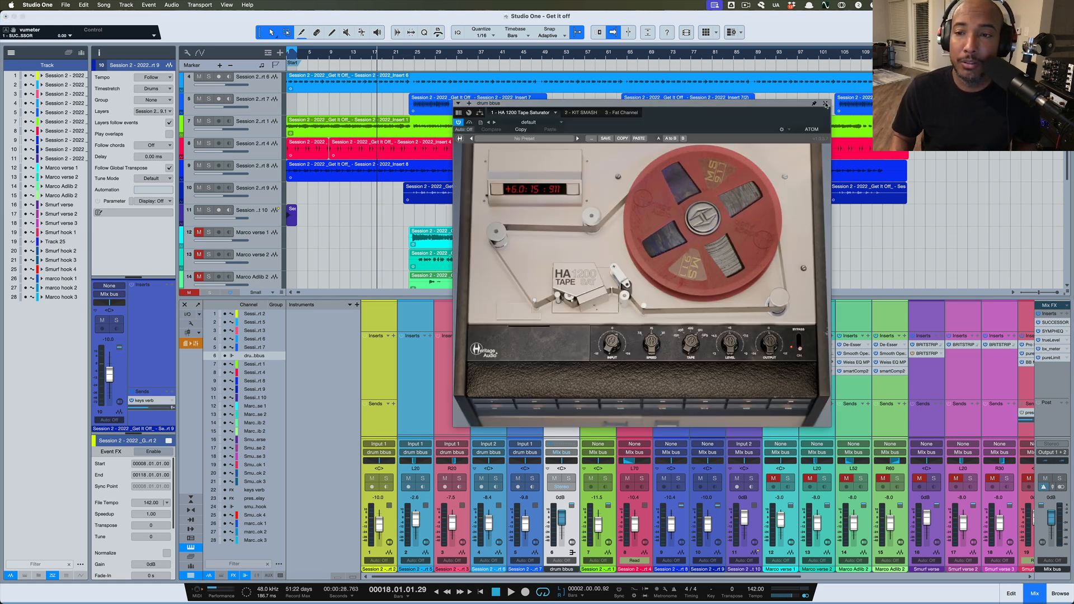
pyautogui.click(575, 112)
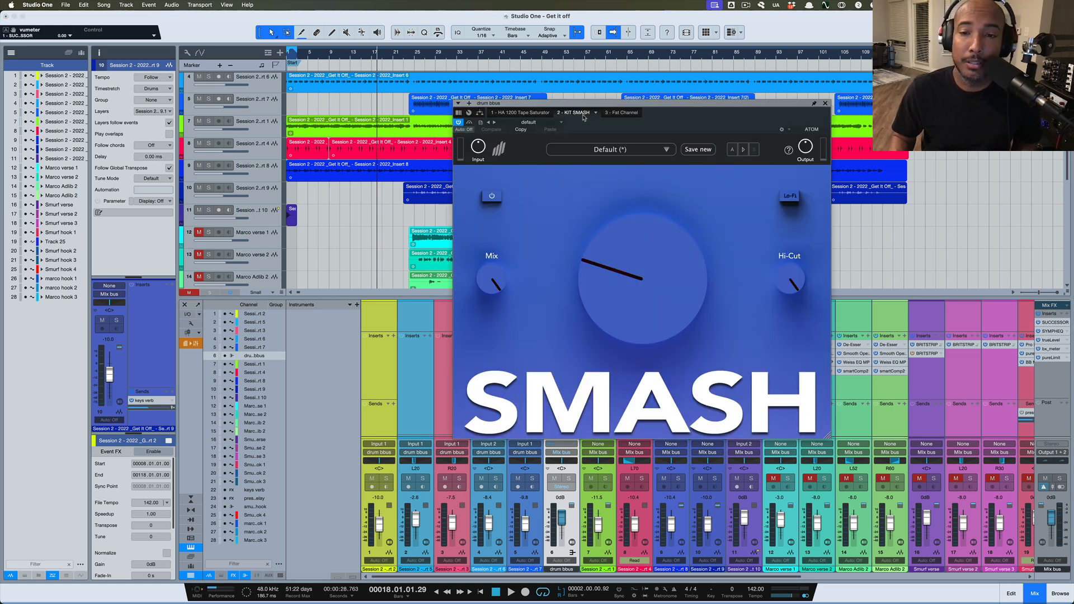
pyautogui.click(615, 112)
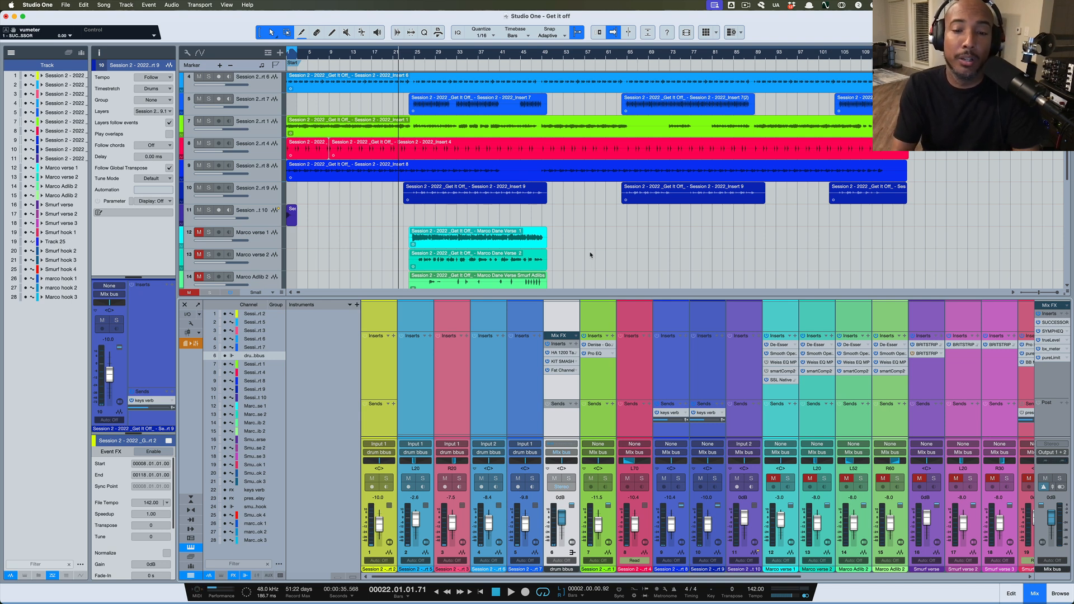
pyautogui.moveTo(574, 390)
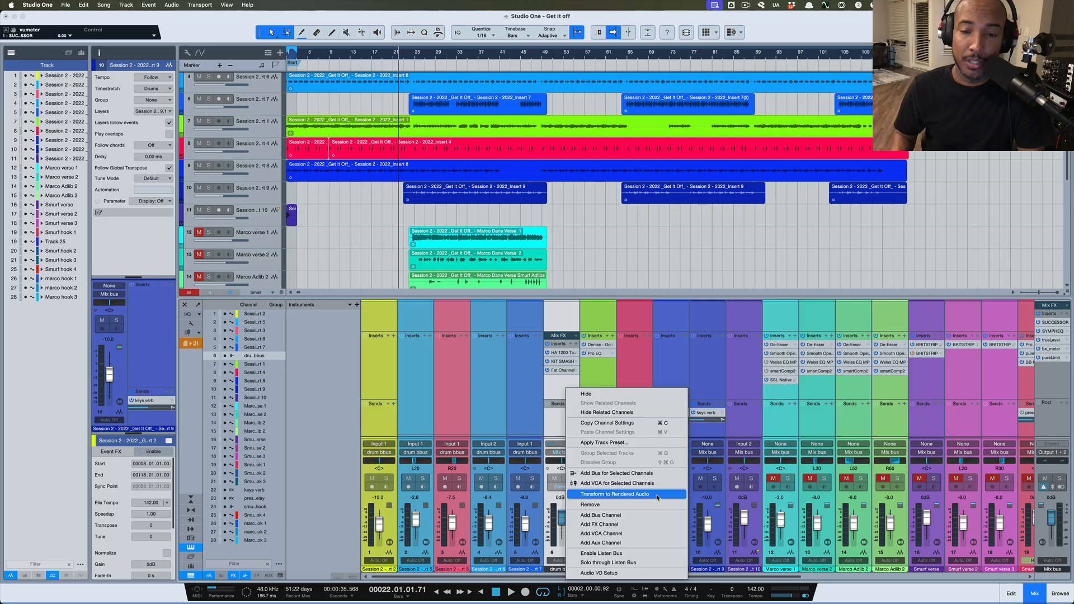
pyautogui.click(614, 493)
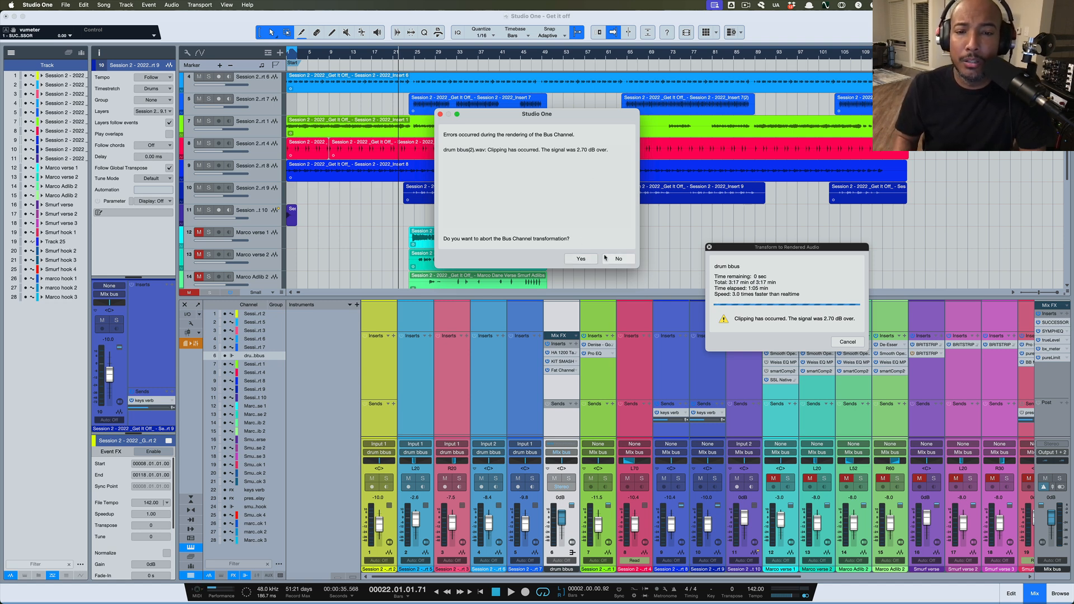
# Step: Answer No to the abort prompt so the rendered drum bus track is created despite 2.70 dB clipping
pyautogui.click(618, 259)
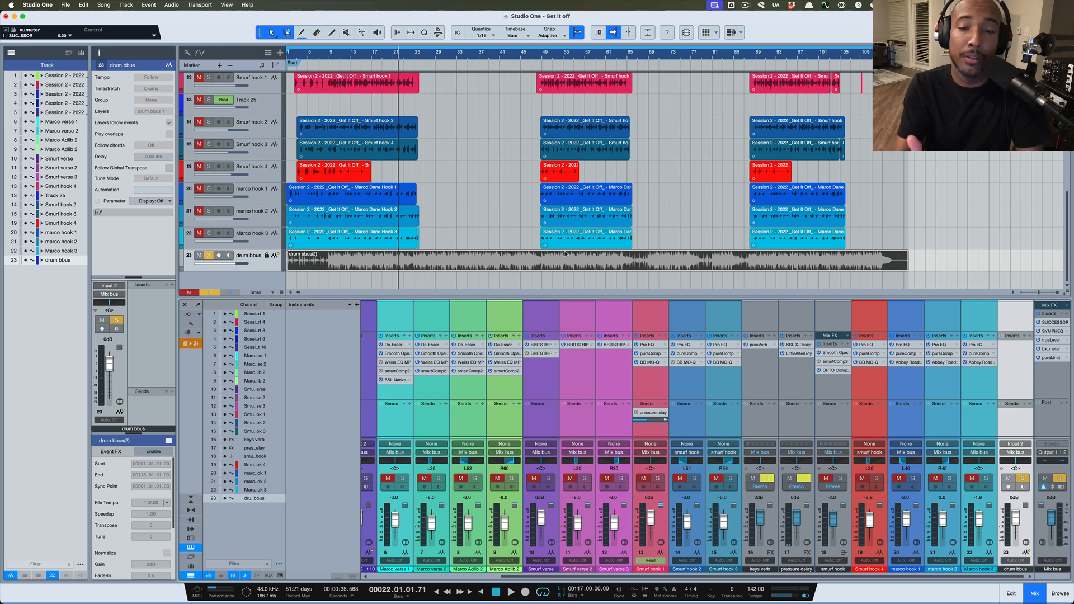
pyautogui.moveTo(1007, 416)
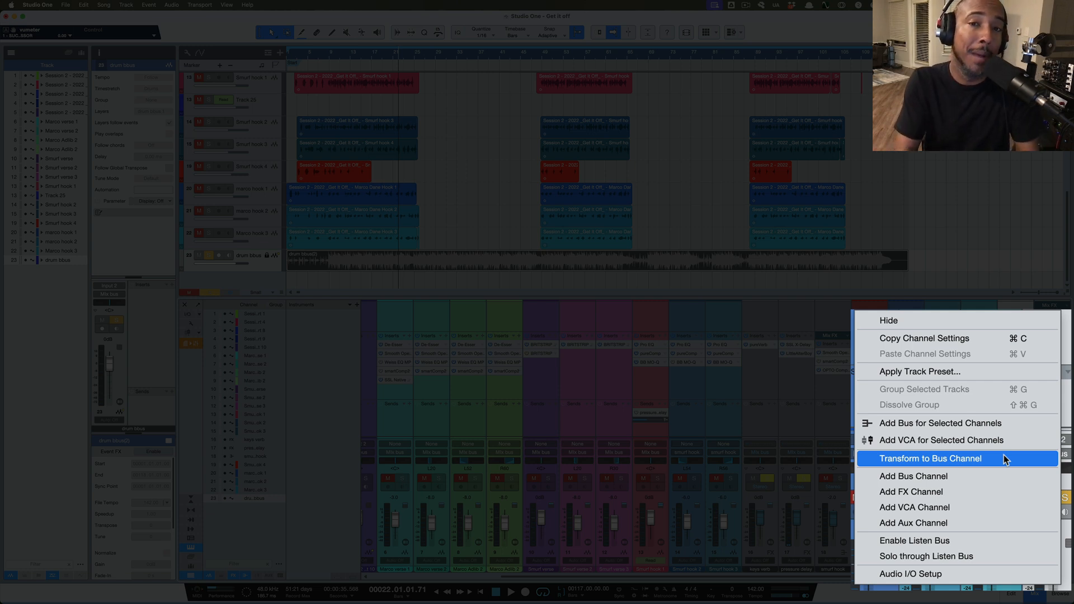
# Step: Transform the rendered drum track back to a bus channel, then show the console display options
pyautogui.click(930, 459)
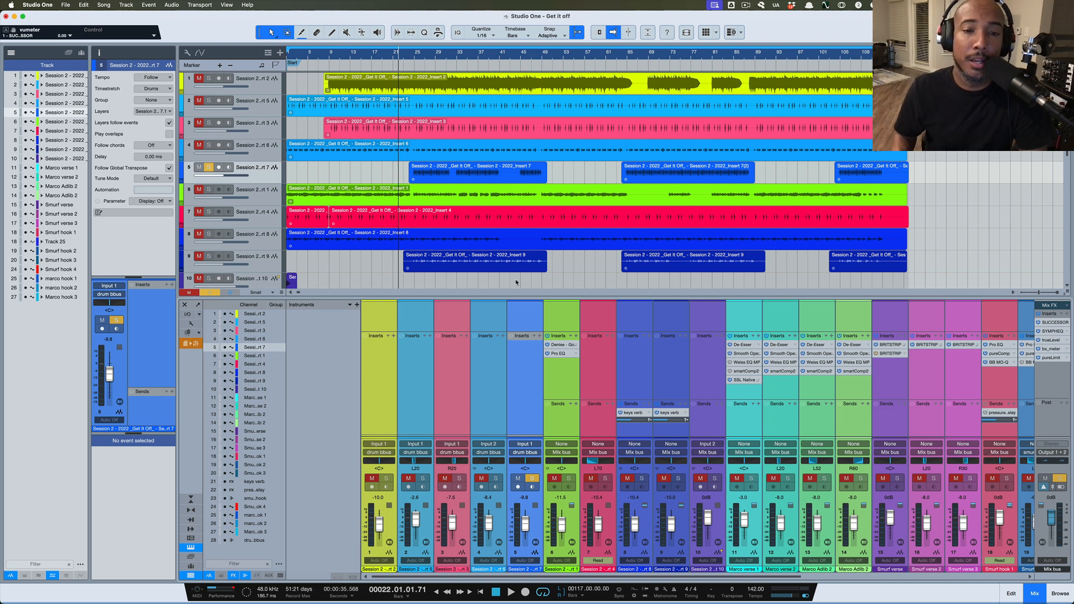
pyautogui.scroll(-3)
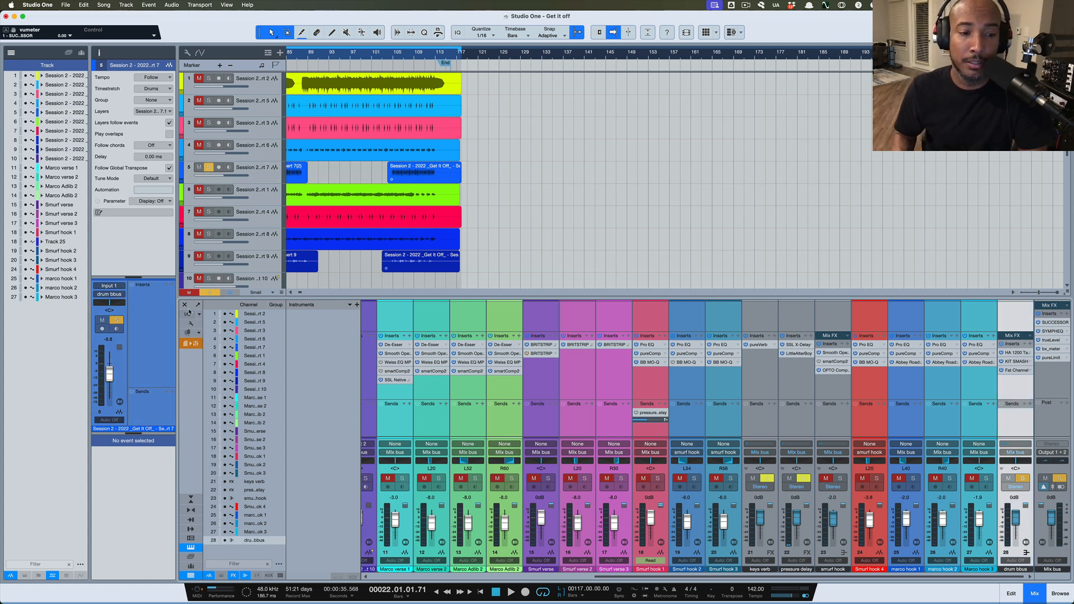
pyautogui.click(190, 313)
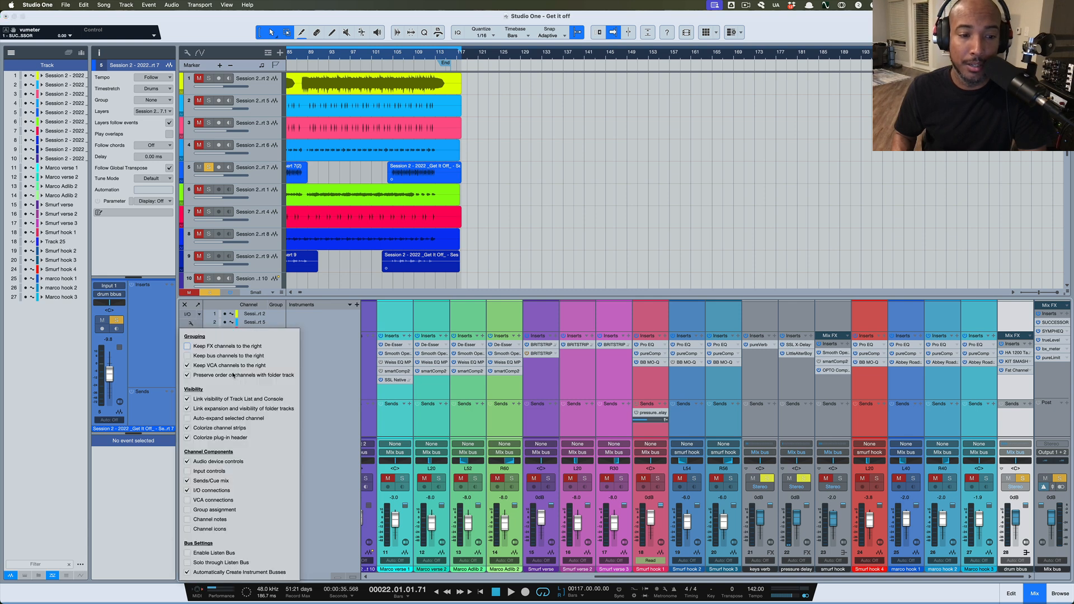